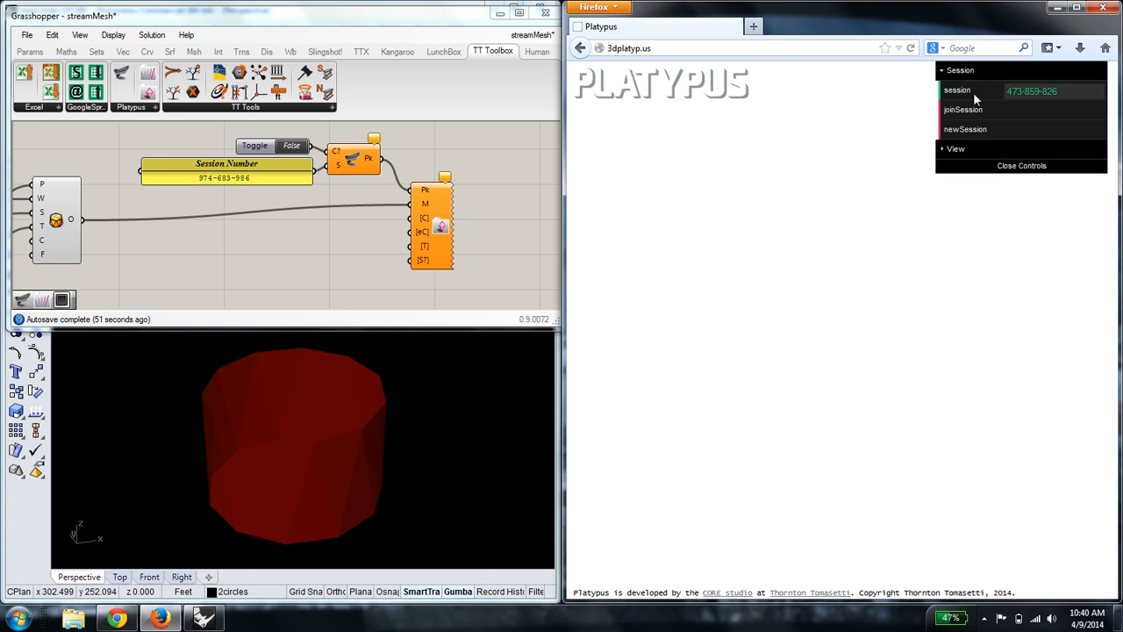
# Step: Change the Session Number panel text to 473-859-826
pyautogui.doubleClick(225, 171)
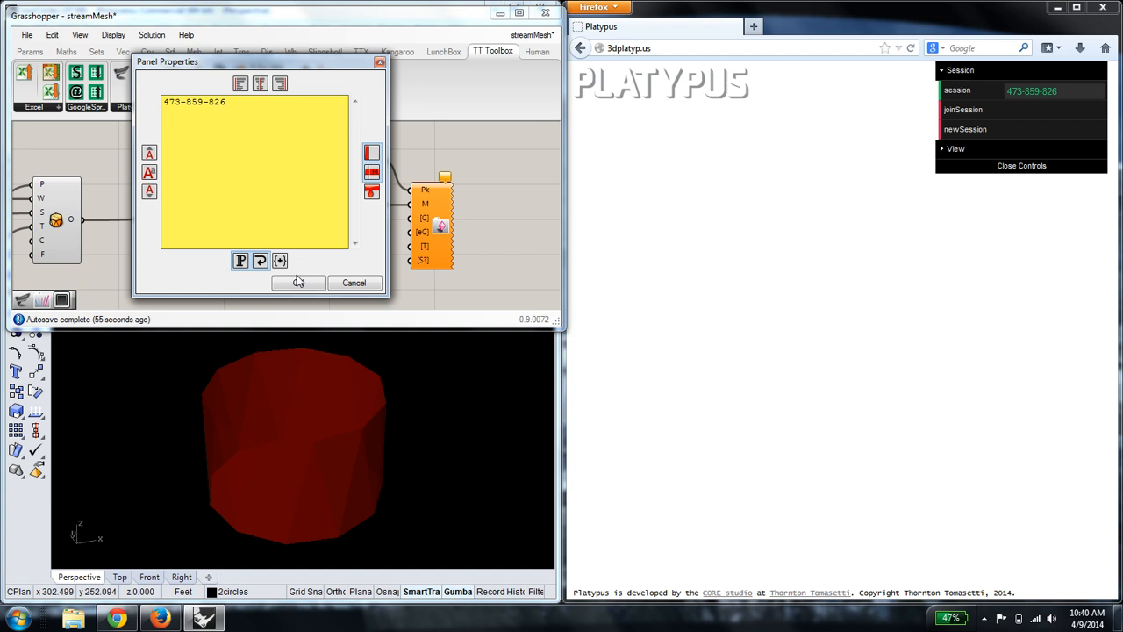
pyautogui.click(299, 283)
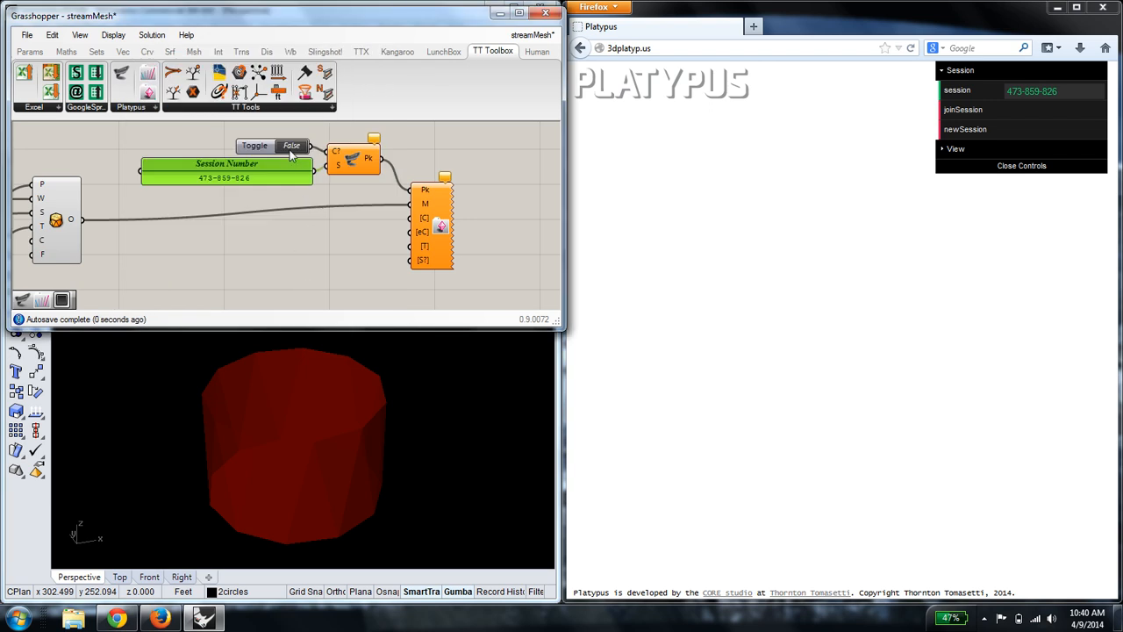
pyautogui.moveTo(291, 146)
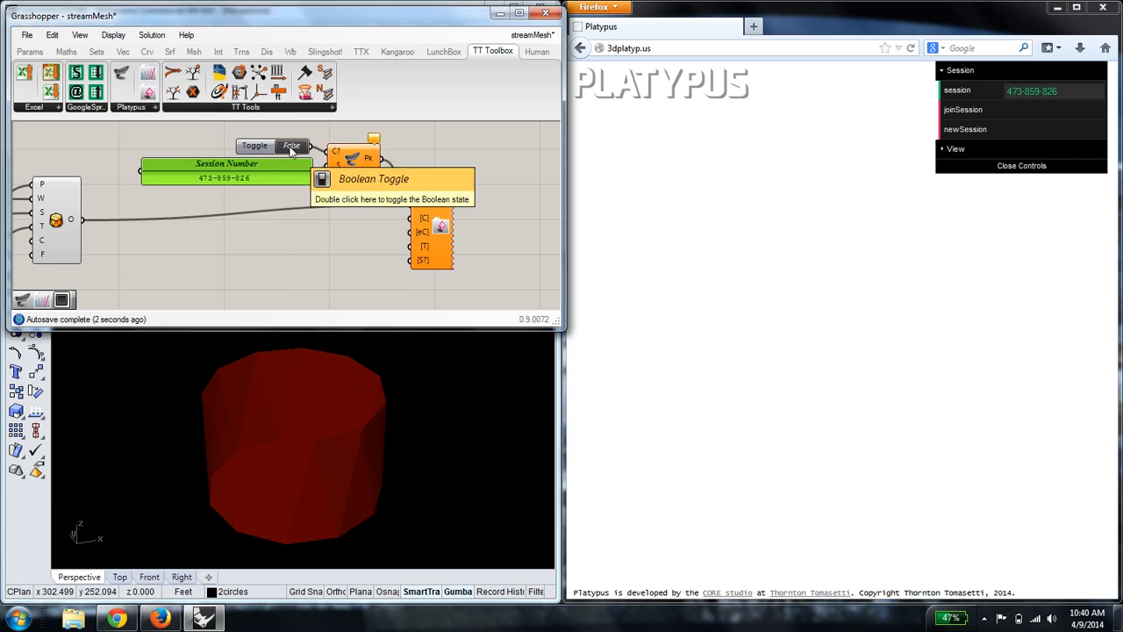
# Step: Set the Boolean Toggle to True to stream, then adjust the Width and NumberOfSides sliders
pyautogui.doubleClick(290, 144)
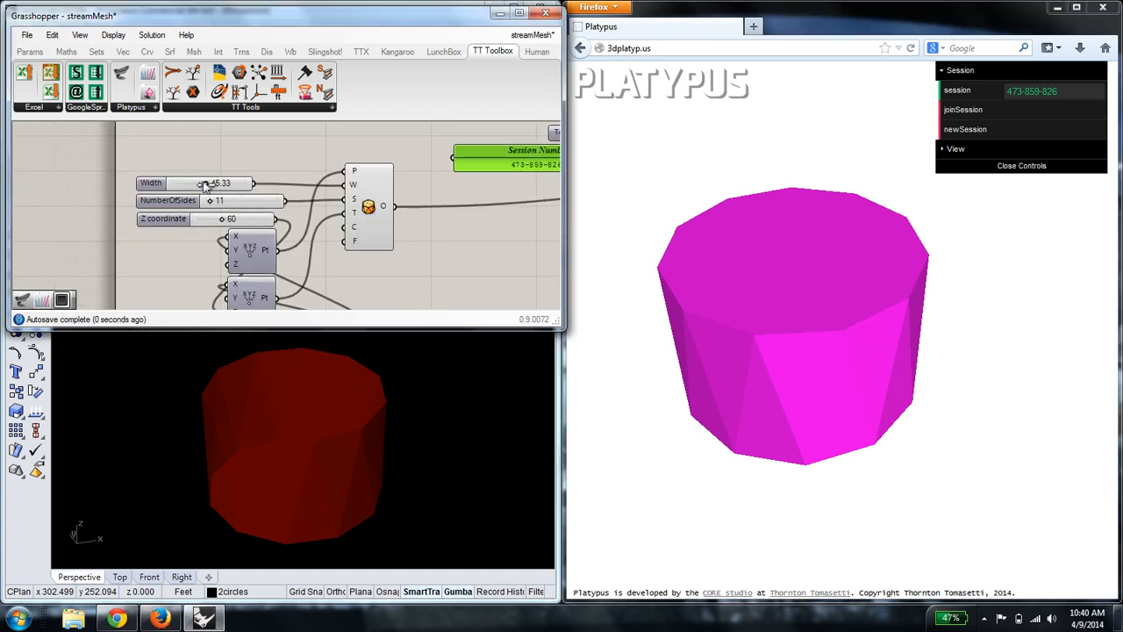
pyautogui.moveTo(203, 183); pyautogui.dragTo(217, 183)
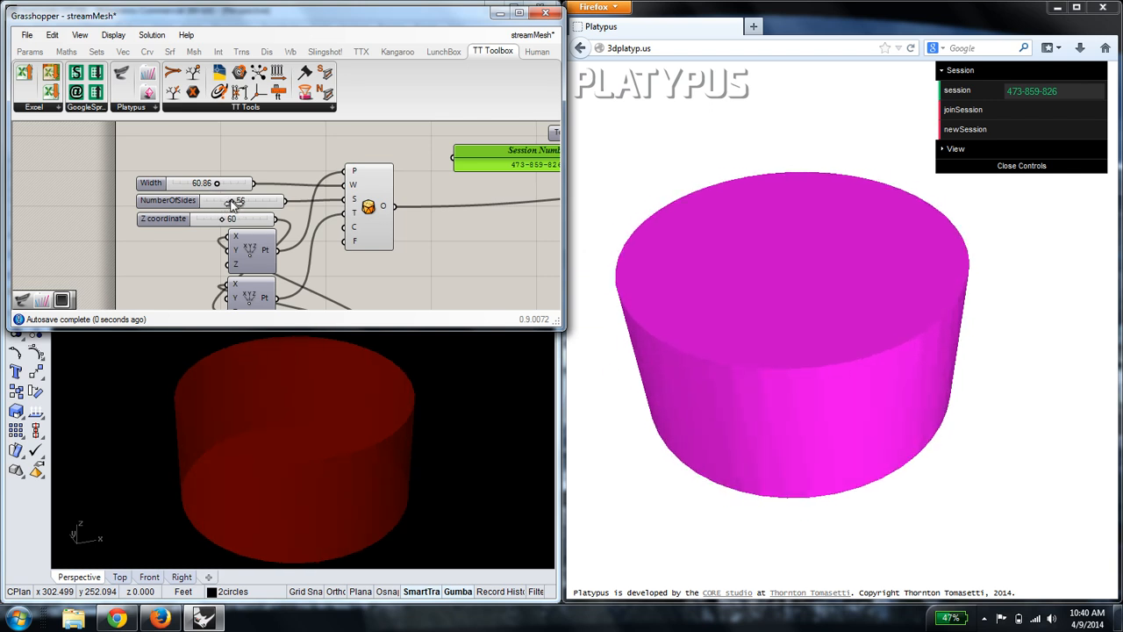
pyautogui.moveTo(242, 200); pyautogui.dragTo(213, 200)
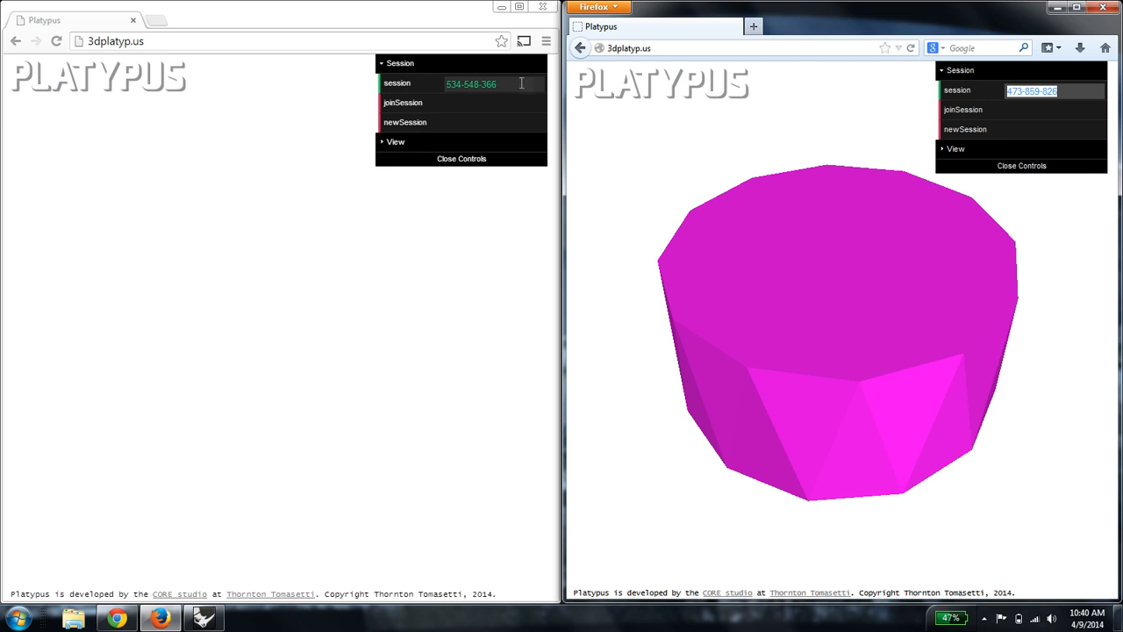
pyautogui.doubleClick(472, 83)
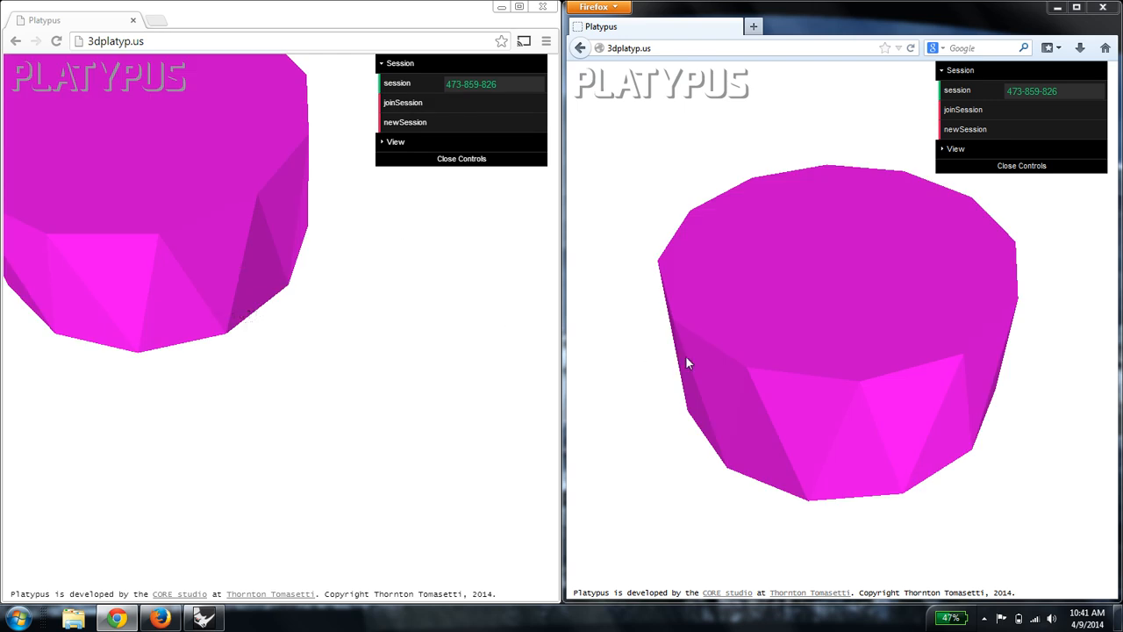
pyautogui.moveTo(919, 388)
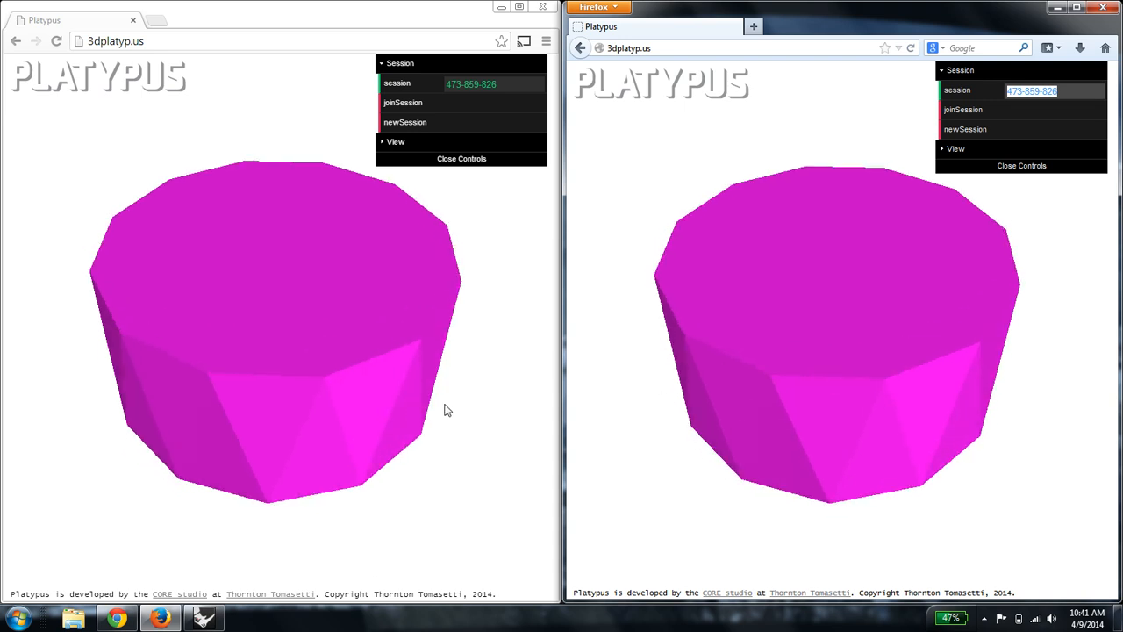
# Step: Orbit the cylinder in the Chrome viewport so Firefox follows
pyautogui.moveTo(448, 409); pyautogui.dragTo(332, 397)
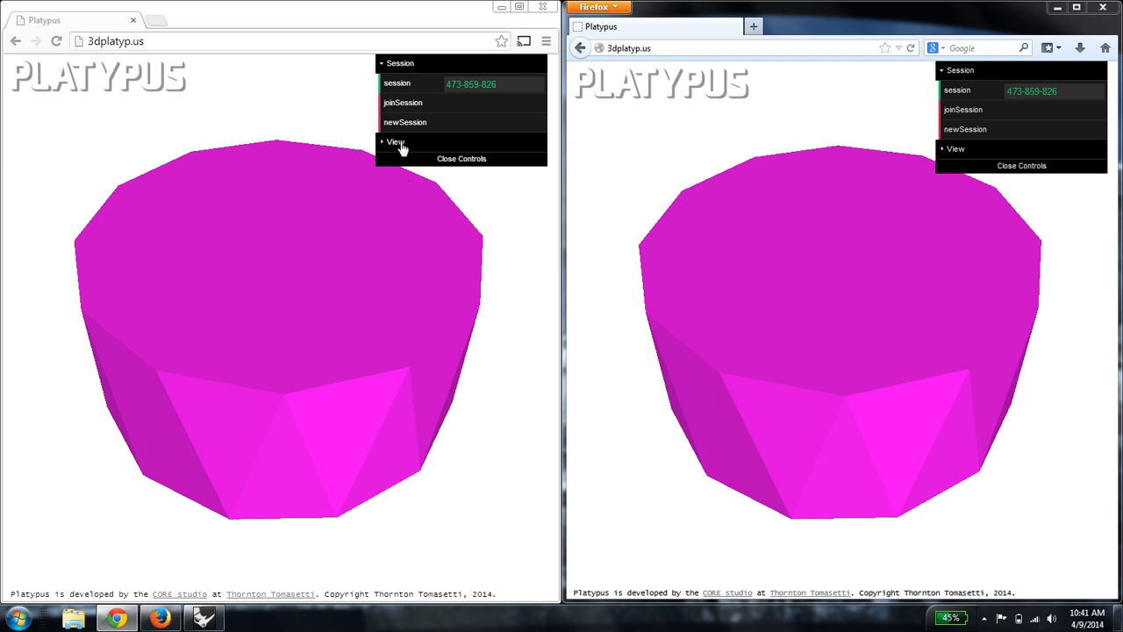
# Step: Expand the View controls and uncheck syncView
pyautogui.click(396, 141)
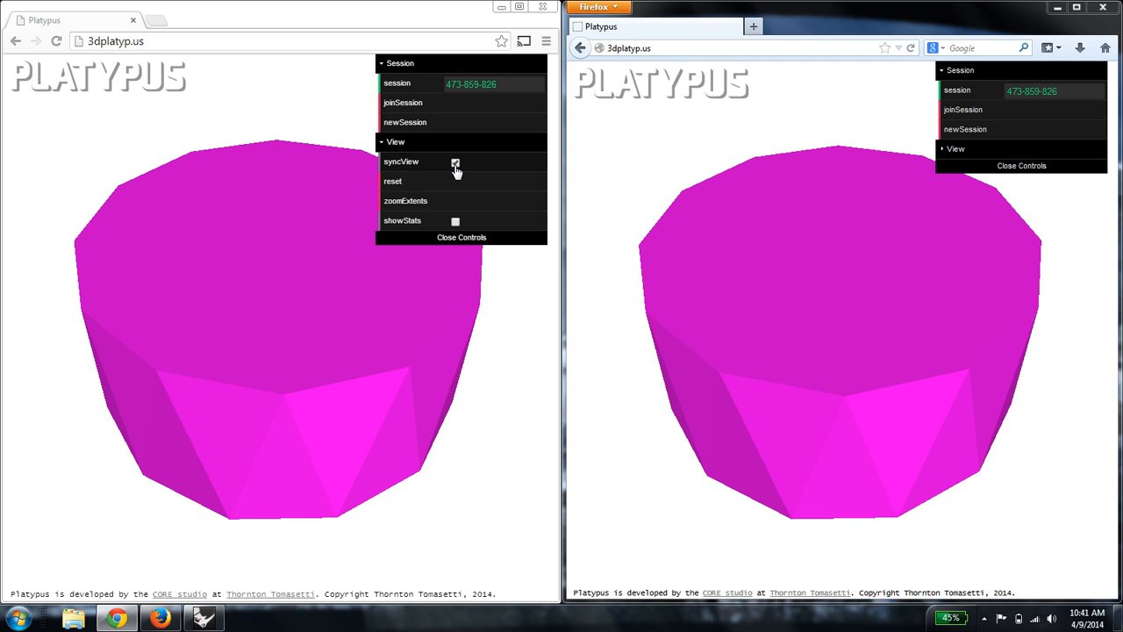
pyautogui.click(454, 161)
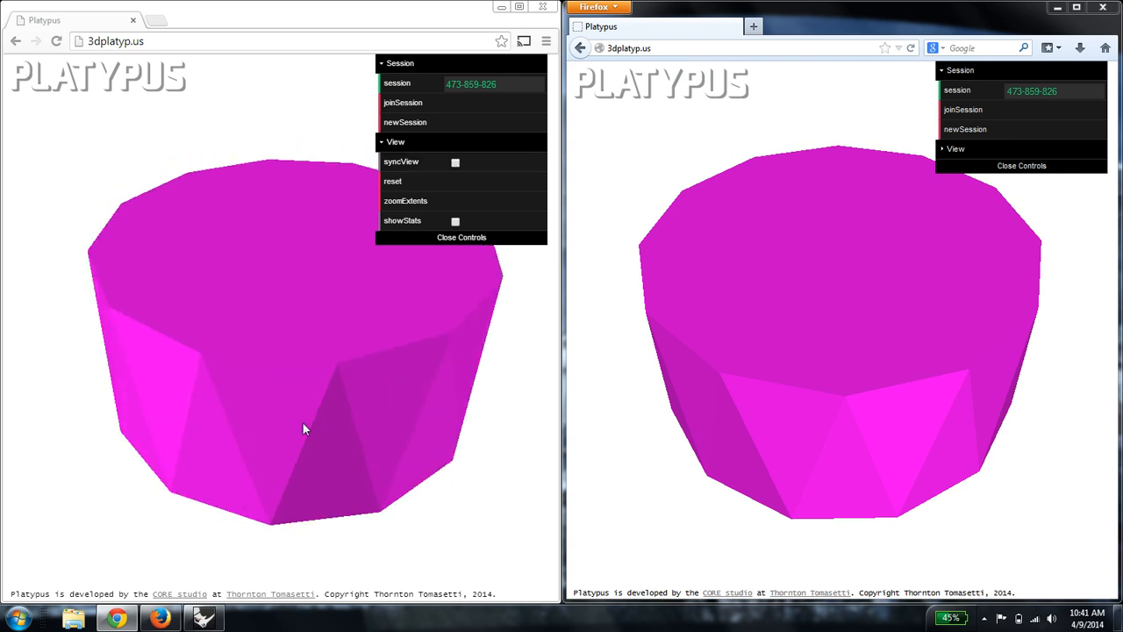